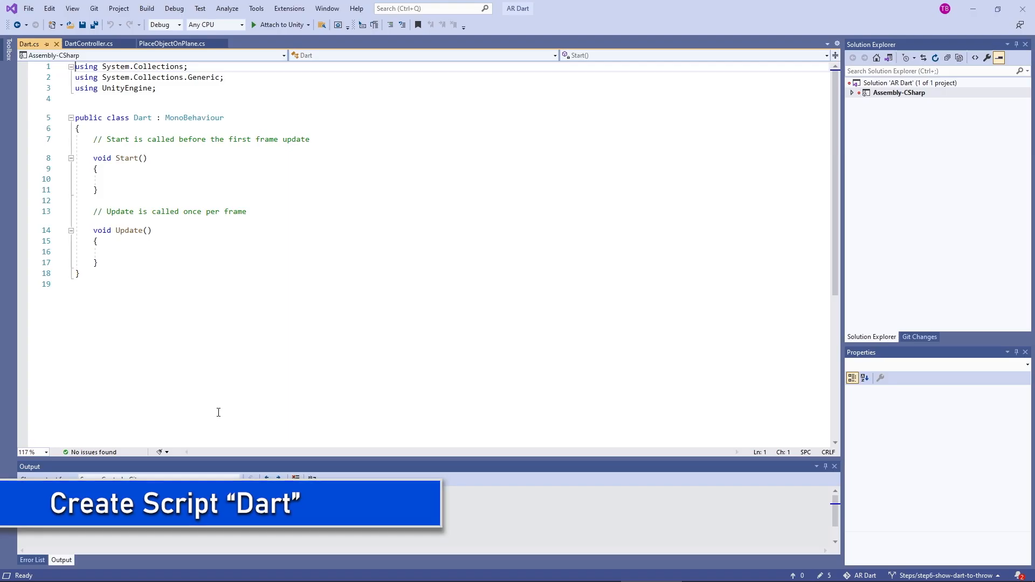
# Replace the Dart template with AR Foundation using directives, dart state fields and Start().
pyautogui.press('ctrl+a')
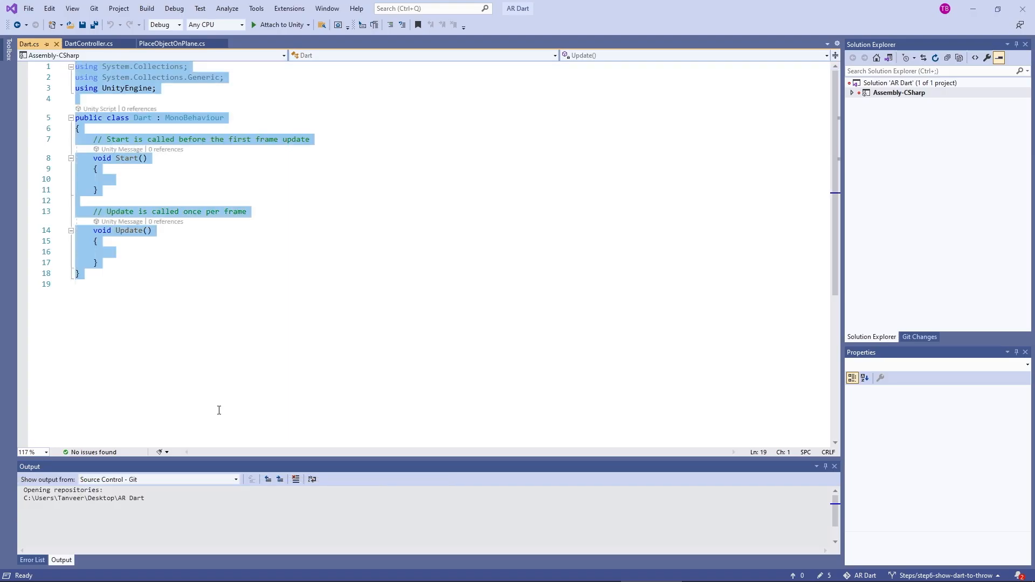
pyautogui.write('us')
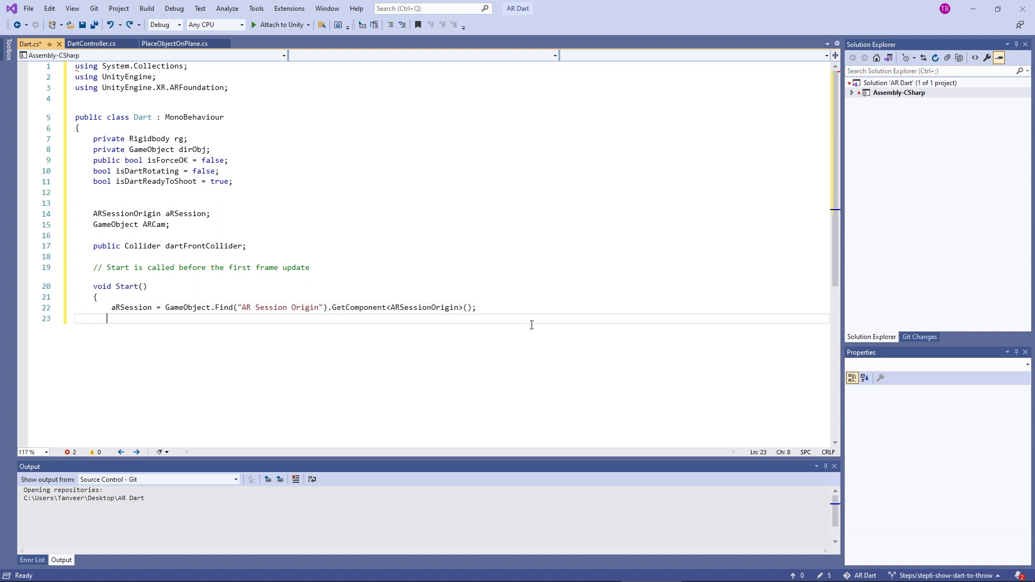
# Assign ARCam from the 'AR Camera' child, then start InitDartDestroyVFX in FixedUpdate.
pyautogui.write('ARCam = aRSession.transform.Find("AR Camera").gameObject;')
pyautogui.write('p')
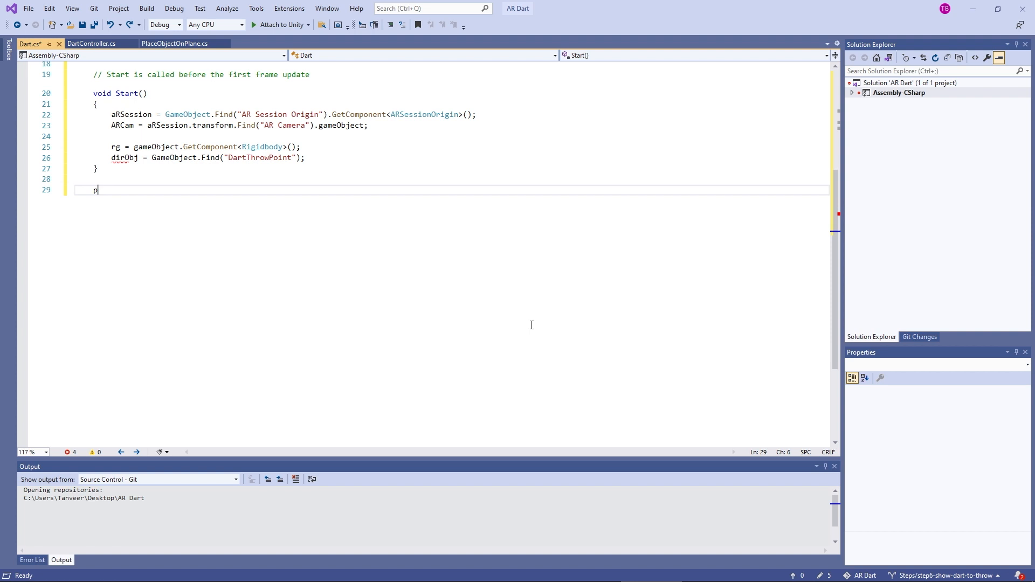
pyautogui.write('rivate void FixedUpdate()')
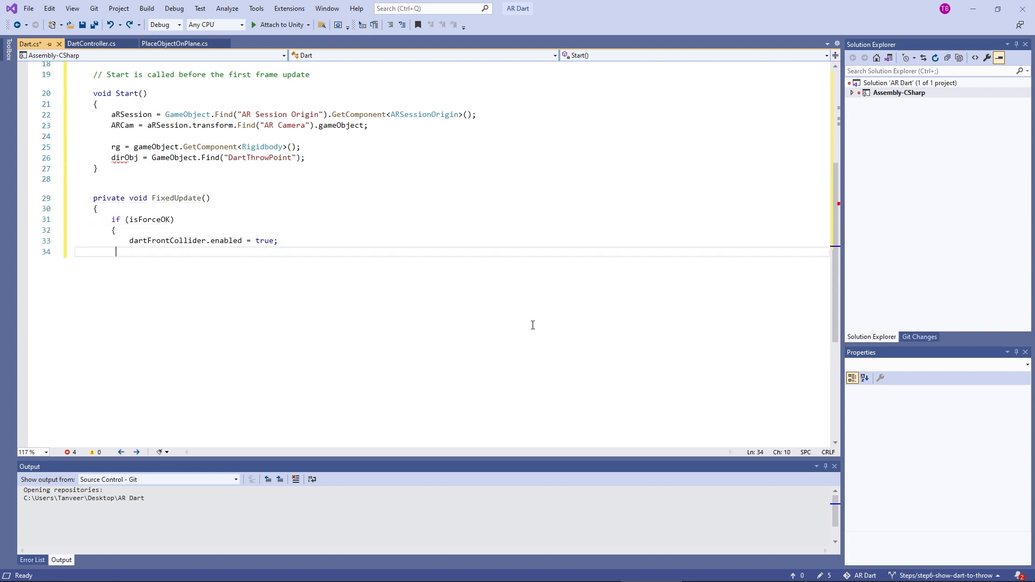
pyautogui.write('StartCoroutine(InitDartDestroyVFX());')
pyautogui.write('rg.AddForce')
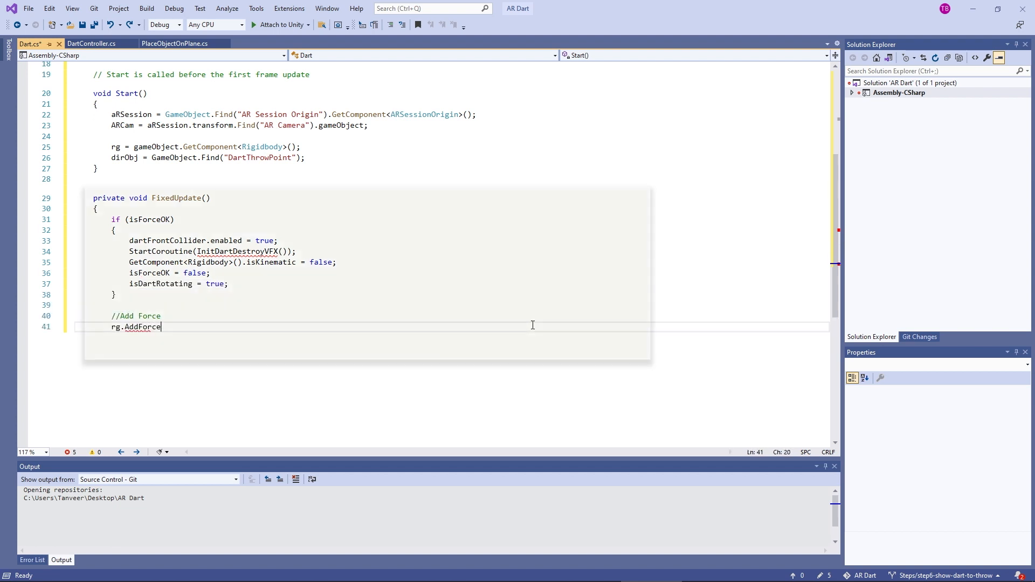
# Push the dart forward by (12f + 6f) * Time.deltaTime with ForceMode.VelocityChange.
pyautogui.write('(dirObj.transform.forward * (12f + 6')
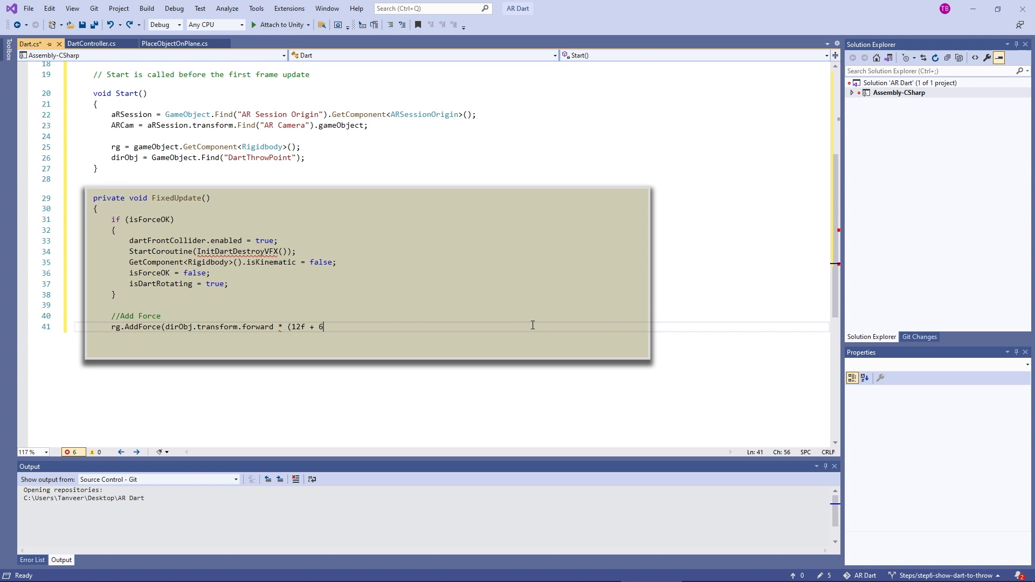
pyautogui.write('f) * Time.del')
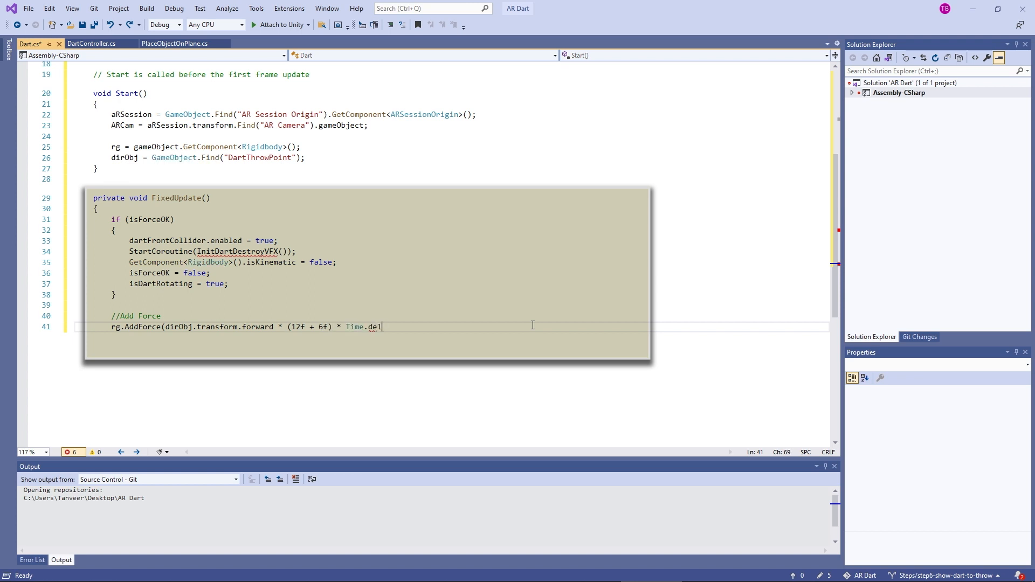
pyautogui.write('taTime, ForceMode.V')
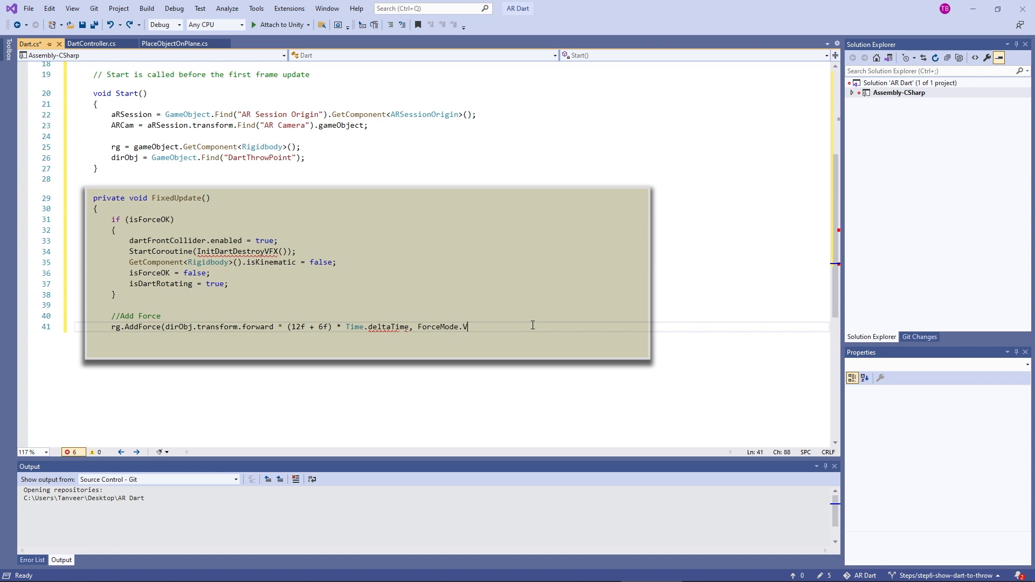
pyautogui.write('elocityChange')
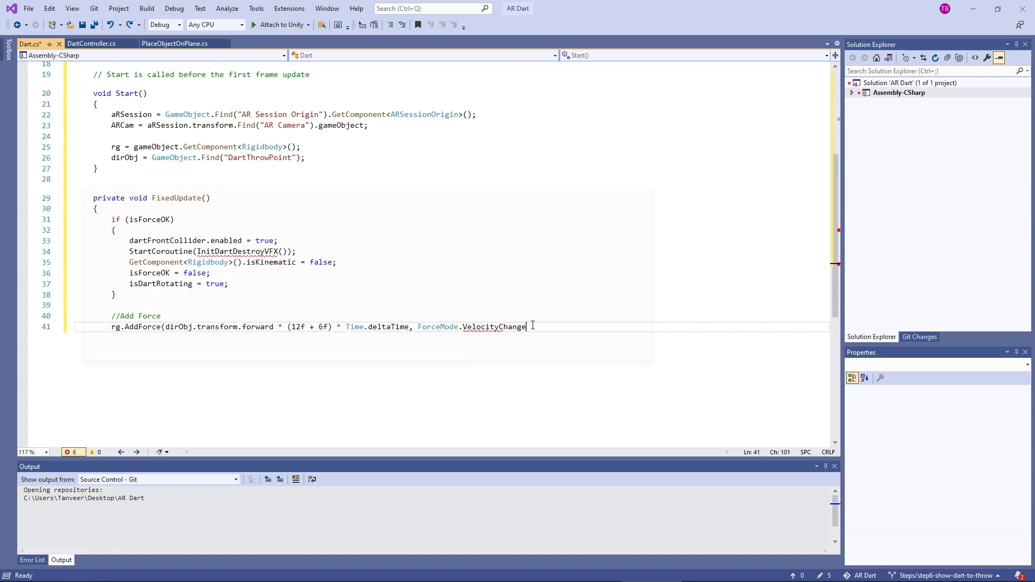
pyautogui.write(';')
pyautogui.write('transform')
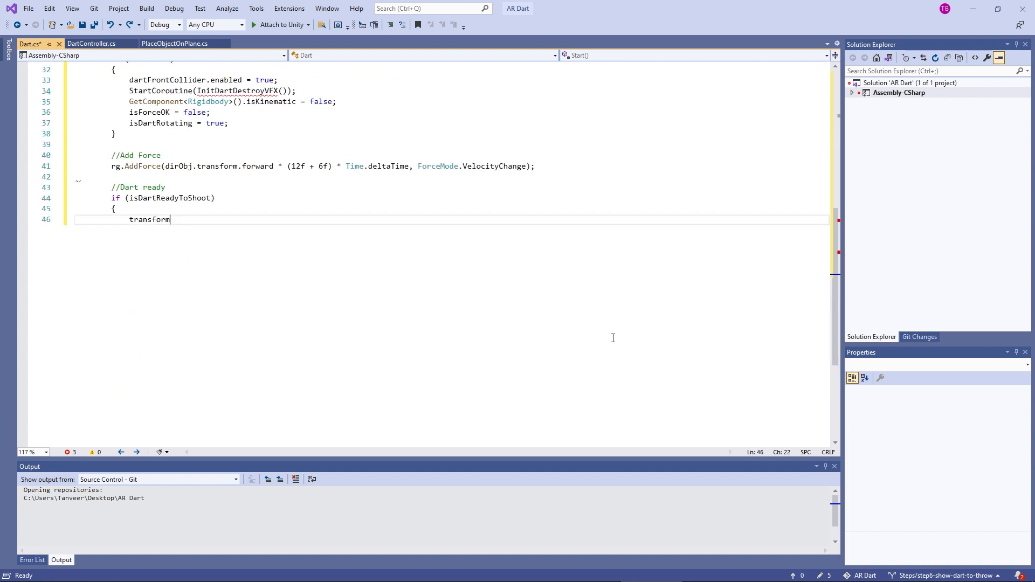
# Add isDartRotating spins at 400f speed and a Destroy(gameObject) coroutine, then save Dart.cs.
pyautogui.write('.Rotate(Vector3.forward * Time.deltaTime * 20f);')
pyautogui.write('//Dart rotating')
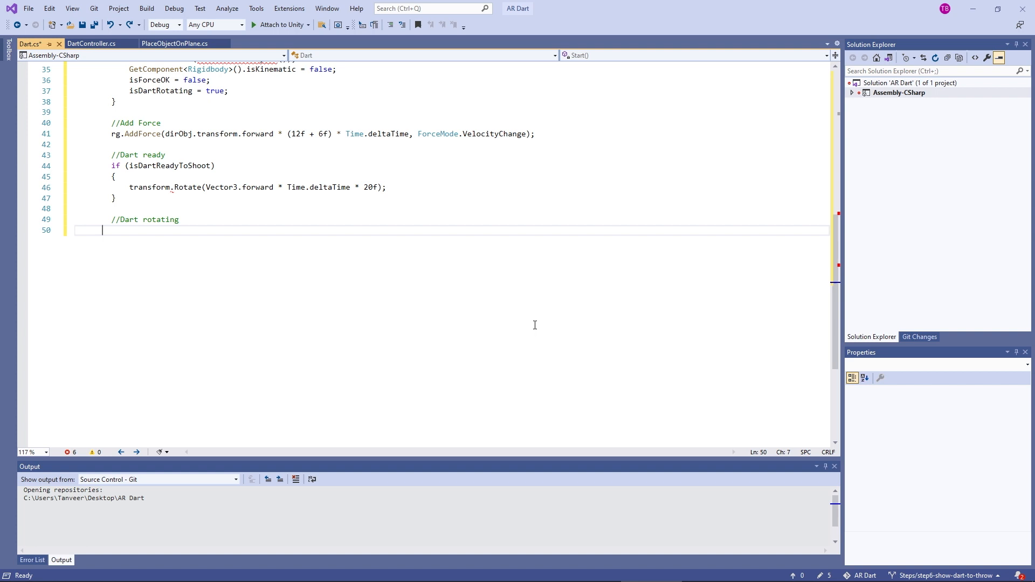
pyautogui.write('if (isDartRotating)')
pyautogui.write('transform.Rotate(Vector3.forward * ')
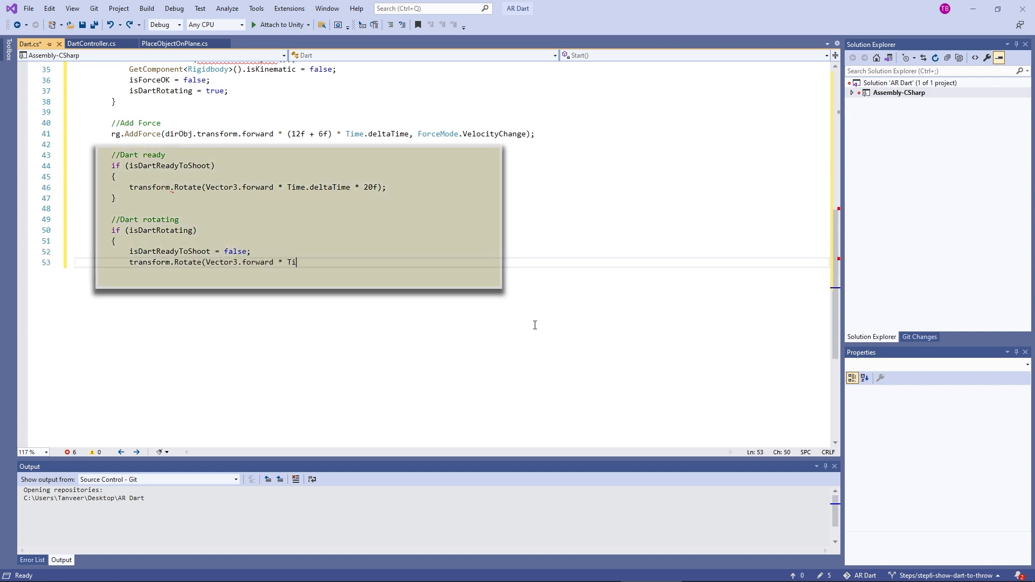
pyautogui.write('Time.deltaTime * 400f);')
pyautogui.write('Destroy(gameOb')
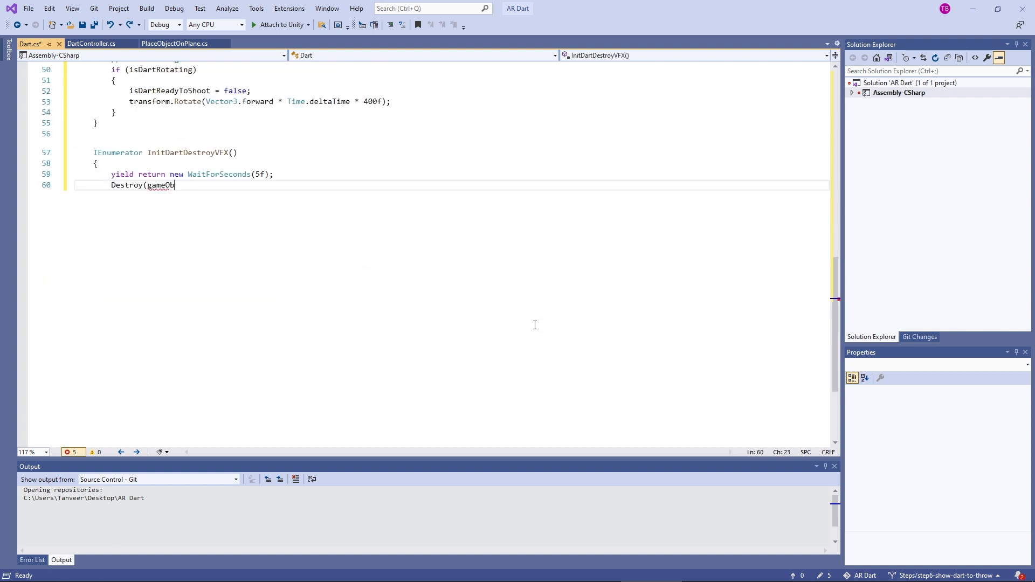
pyautogui.write('ject);')
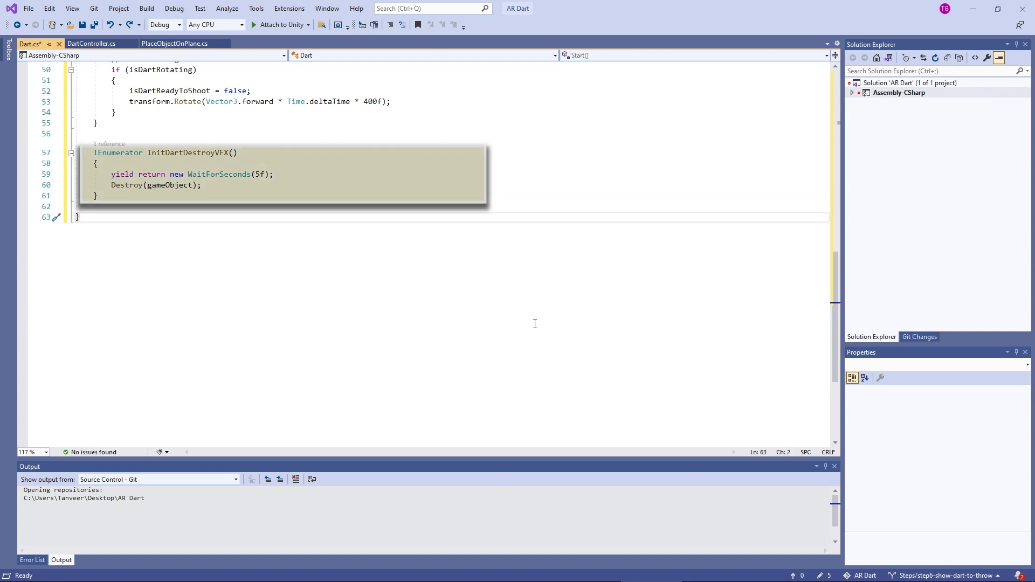
pyautogui.press('ctrl+s')
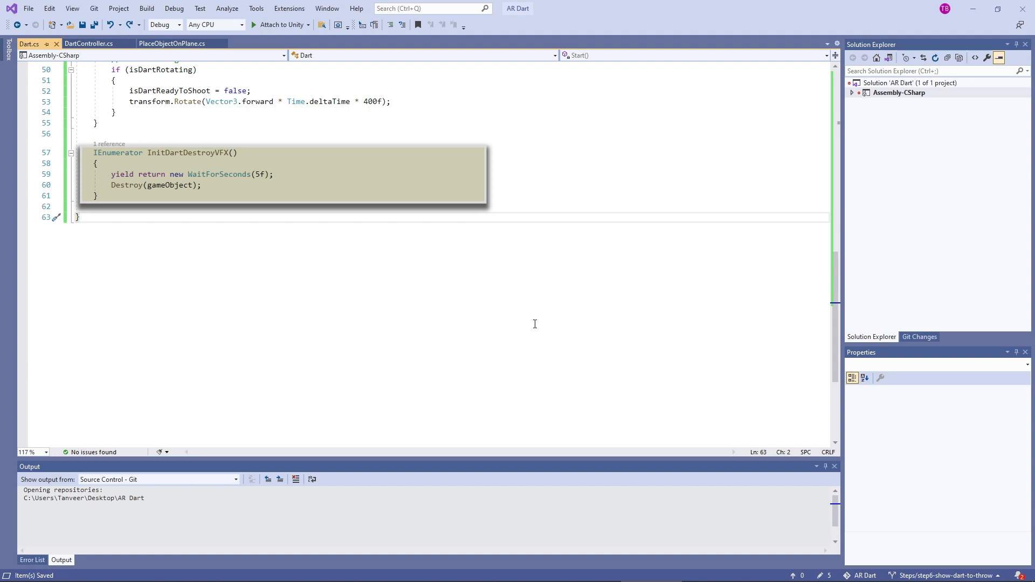
pyautogui.scroll(3)
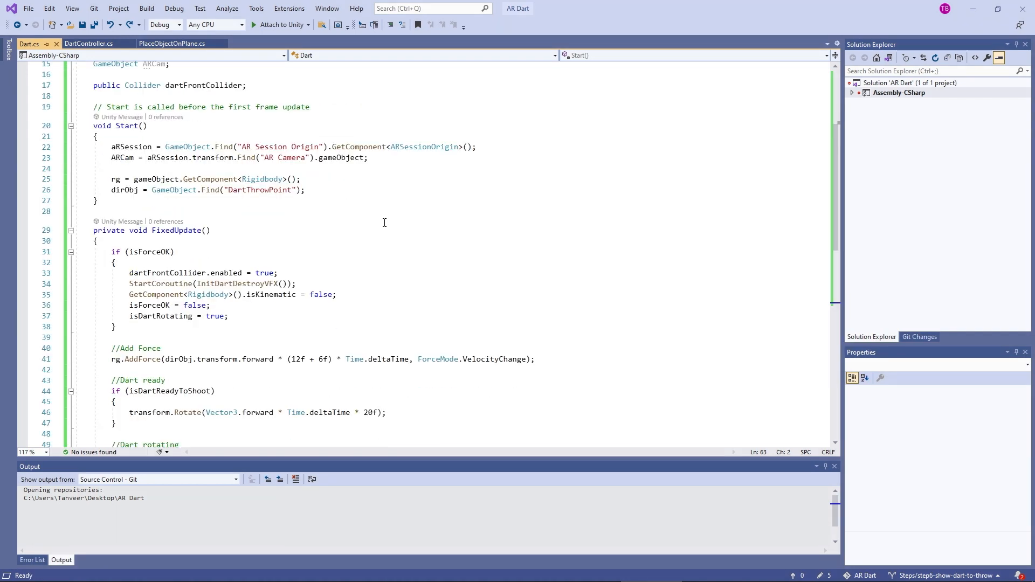
pyautogui.scroll(-3)
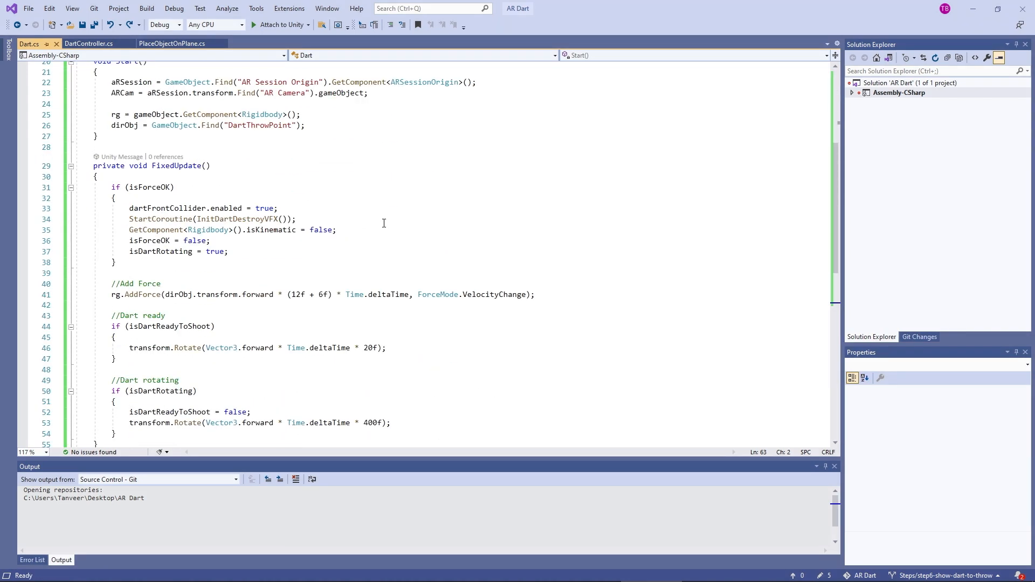
pyautogui.scroll(3)
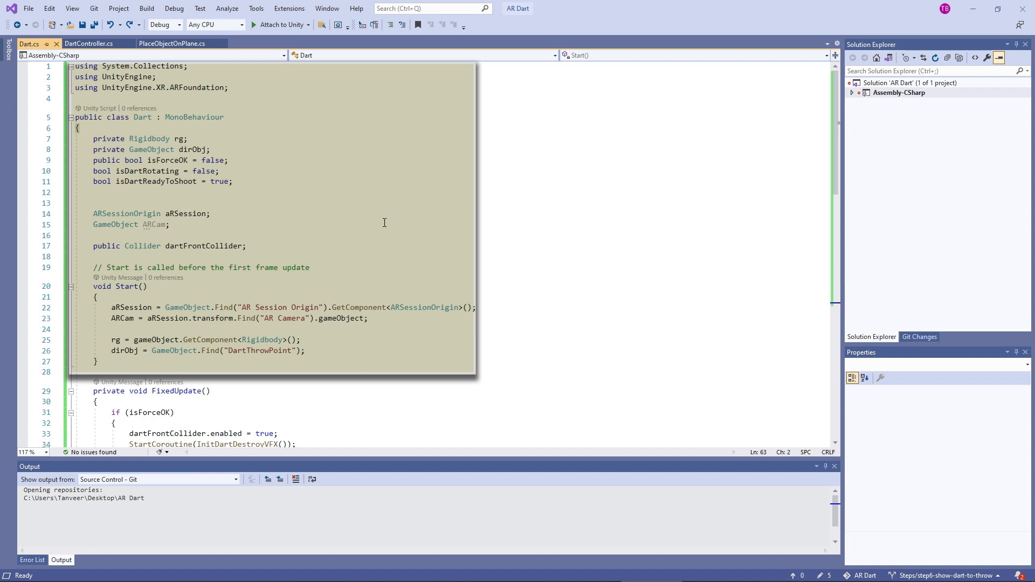
pyautogui.scroll(-3)
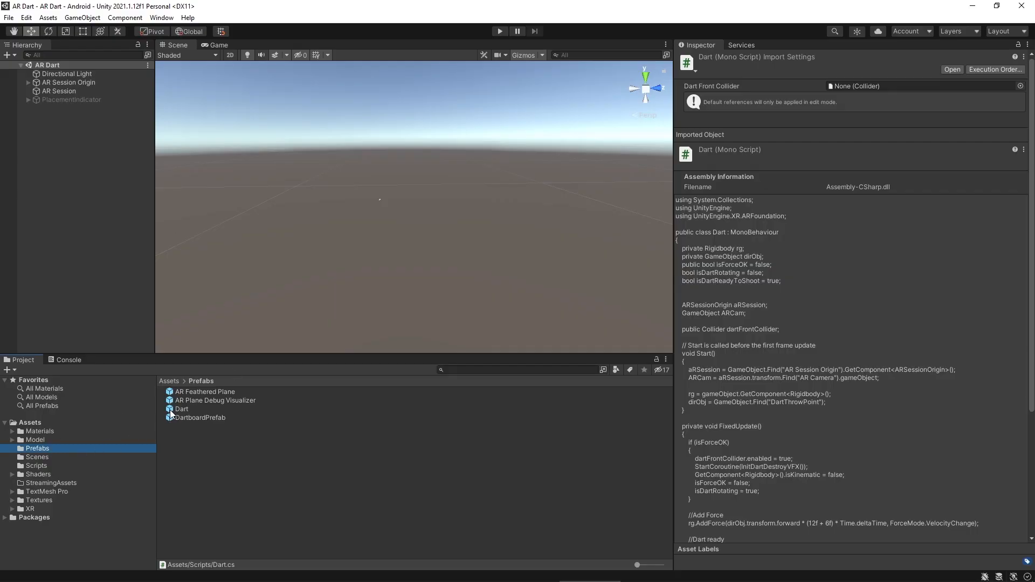
# Put Dart.cs on the Dart prefab with the child Dart's box collider as Dart Front Collider.
pyautogui.click(181, 409)
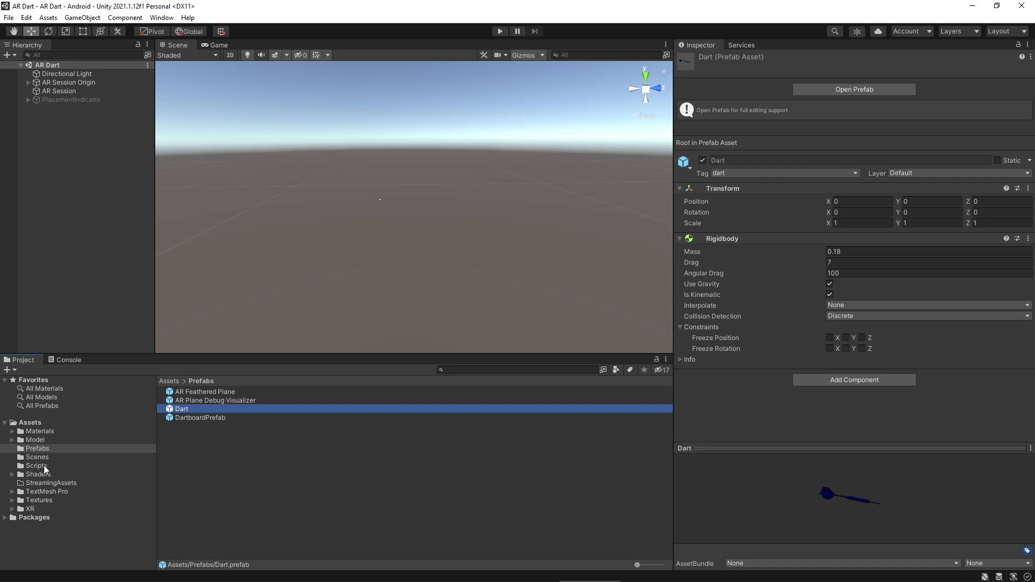
pyautogui.click(36, 466)
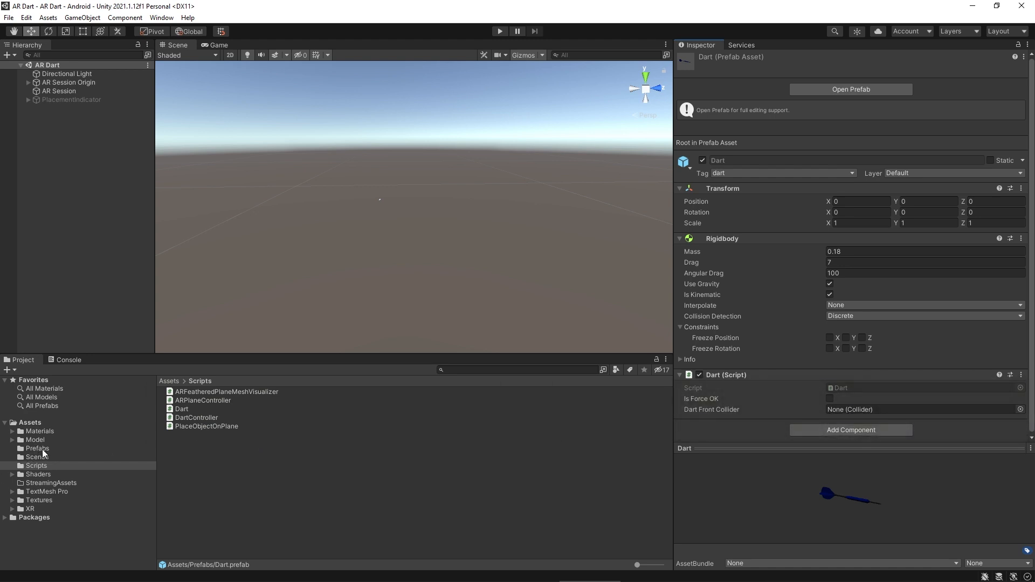
pyautogui.click(850, 89)
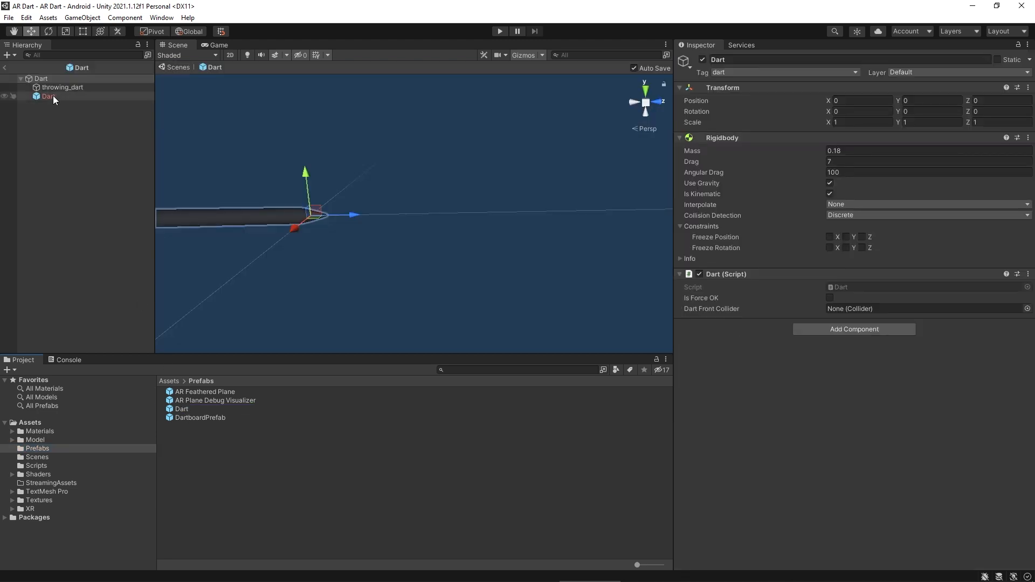
pyautogui.click(47, 96)
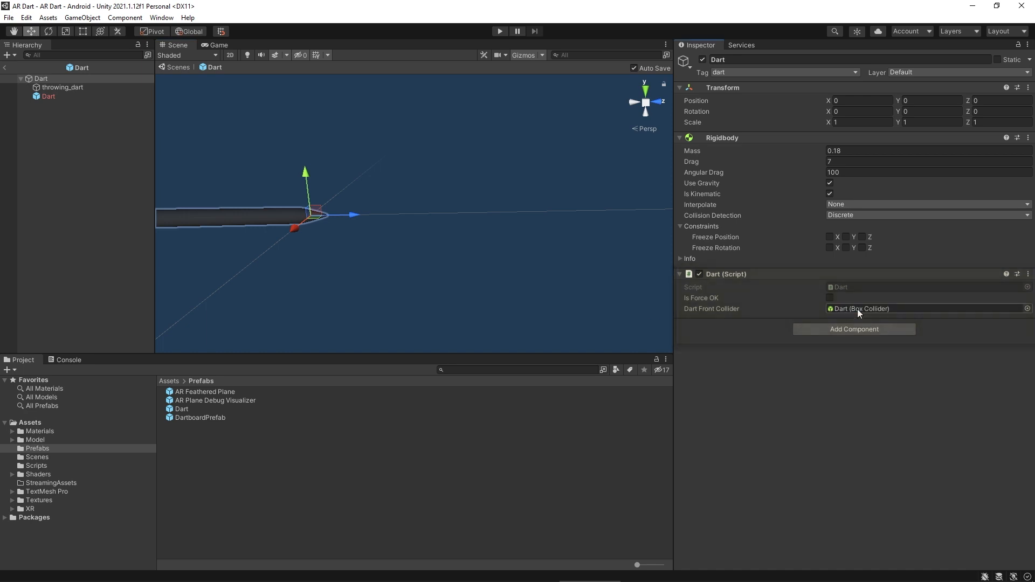
pyautogui.doubleClick(44, 96)
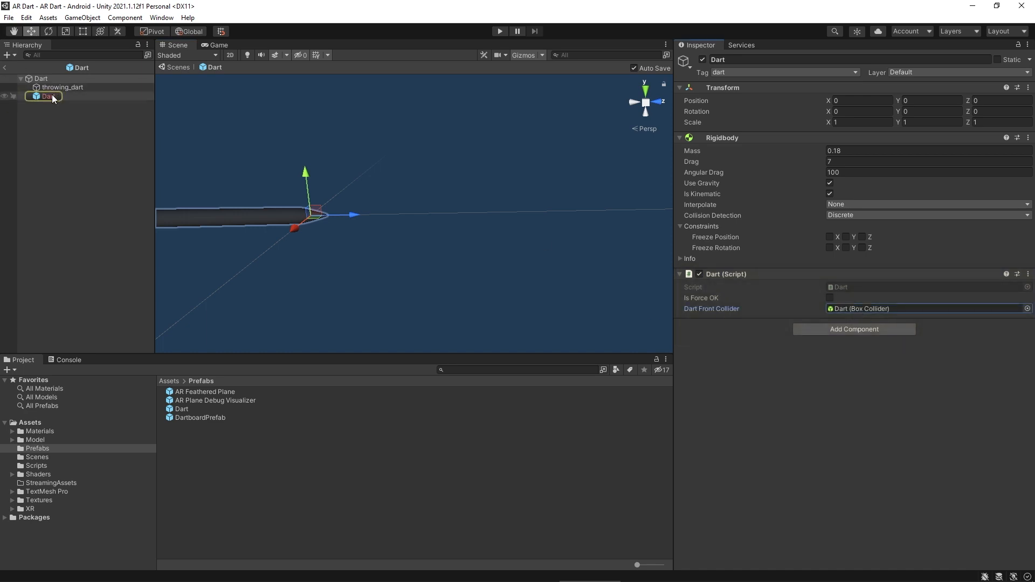
pyautogui.click(47, 96)
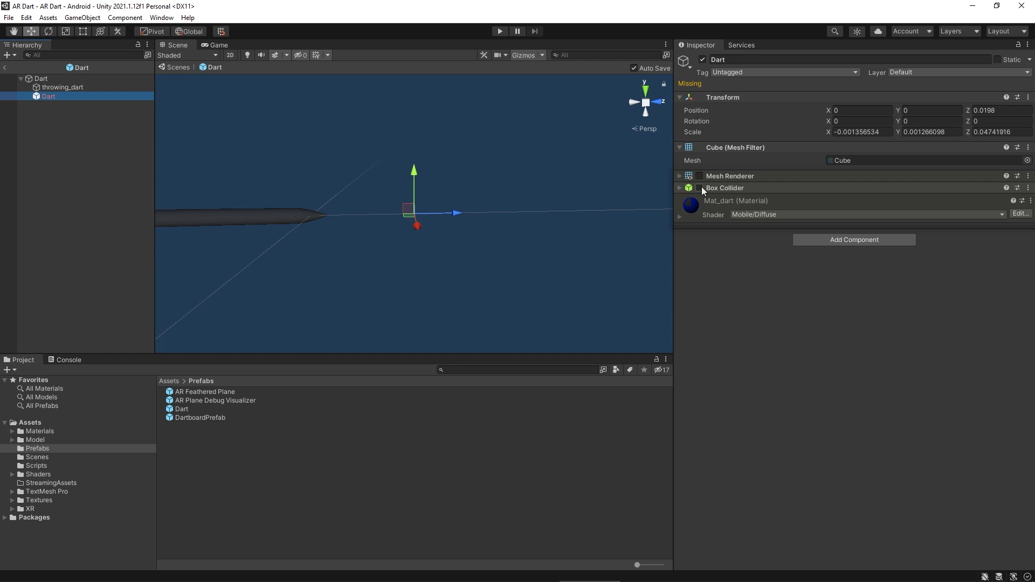
pyautogui.click(699, 176)
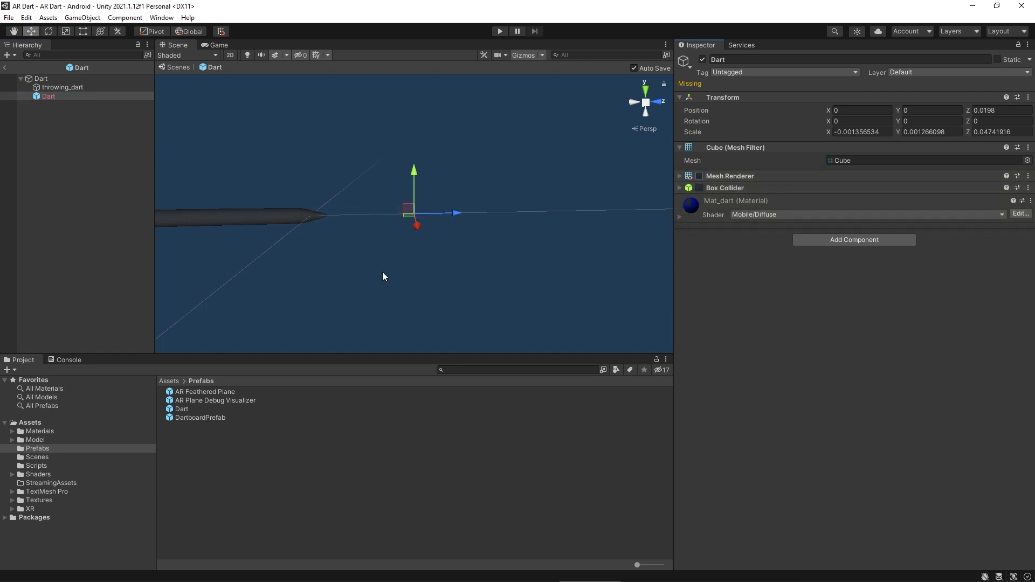
pyautogui.moveTo(5, 68)
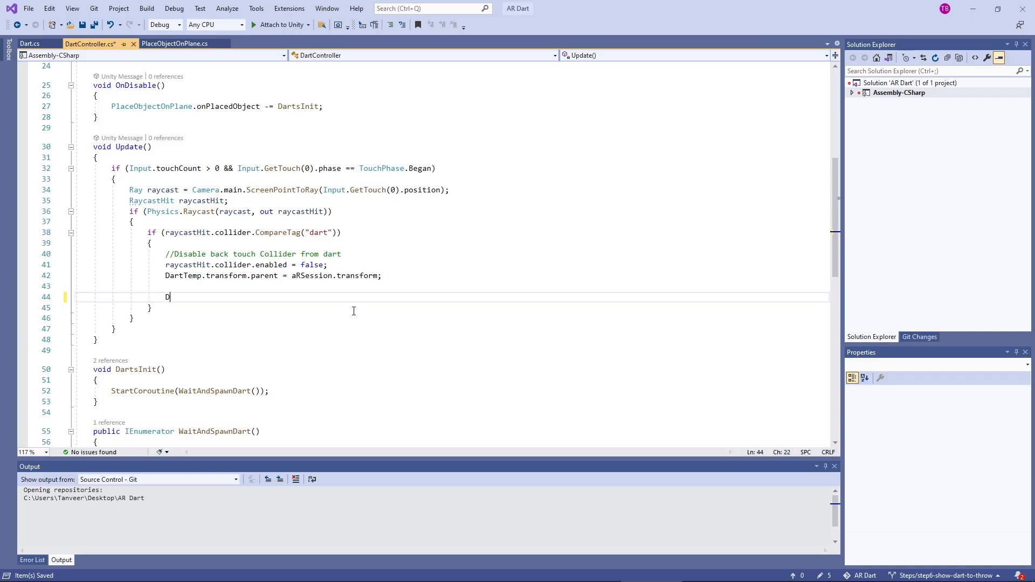
# Get currentDartScript via DartTemp.GetComponent<Dart>() and set its isForceOK to true.
pyautogui.write('art currentDartScript = DartTemp.GetComponent<Dart>();')
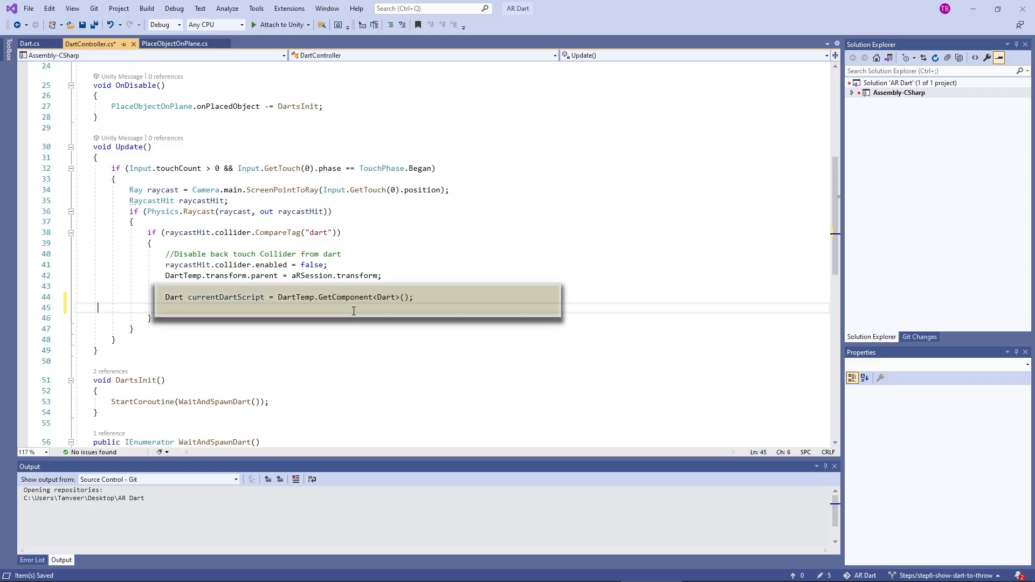
pyautogui.write('currentDartScript.')
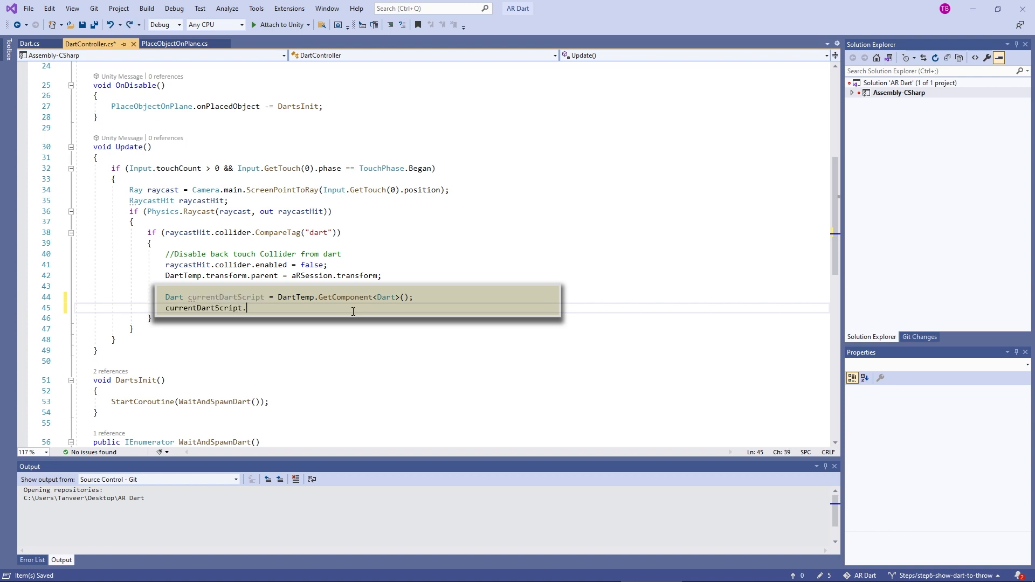
pyautogui.write('isForceOK = true;')
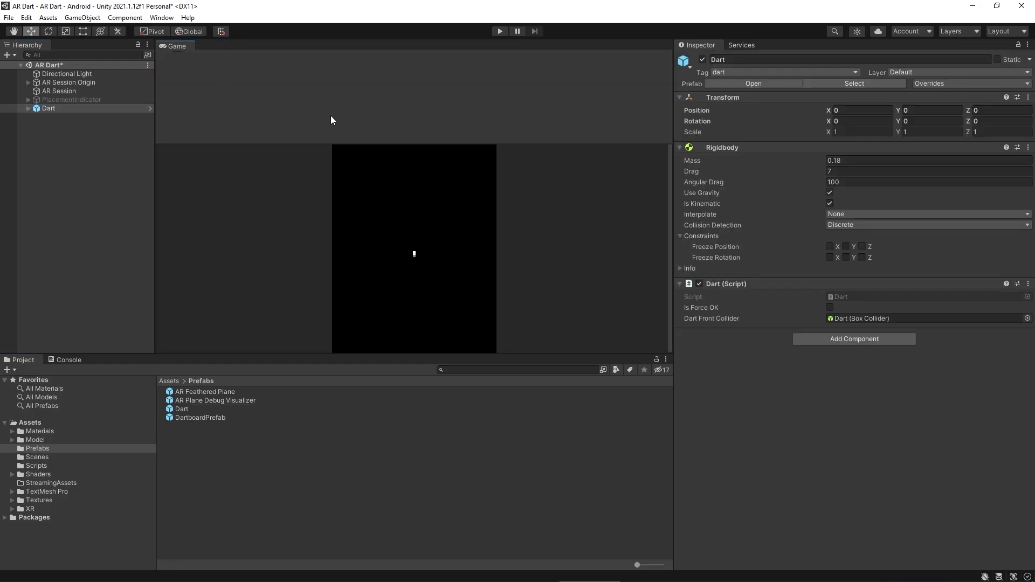
# Place the Scene view beside the Game view, enter Play mode, and tick Is Force OK.
pyautogui.click(174, 45)
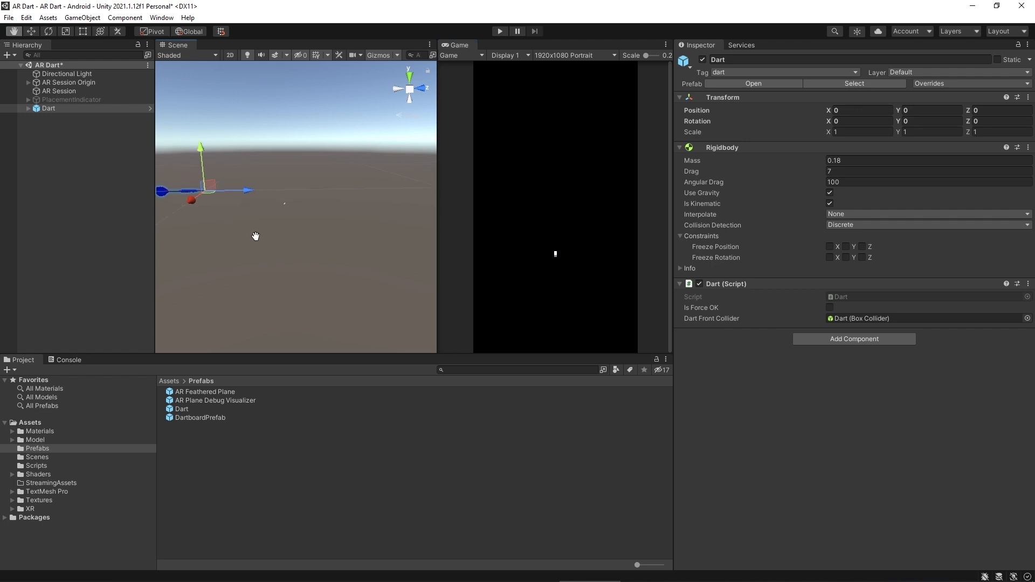
pyautogui.click(499, 32)
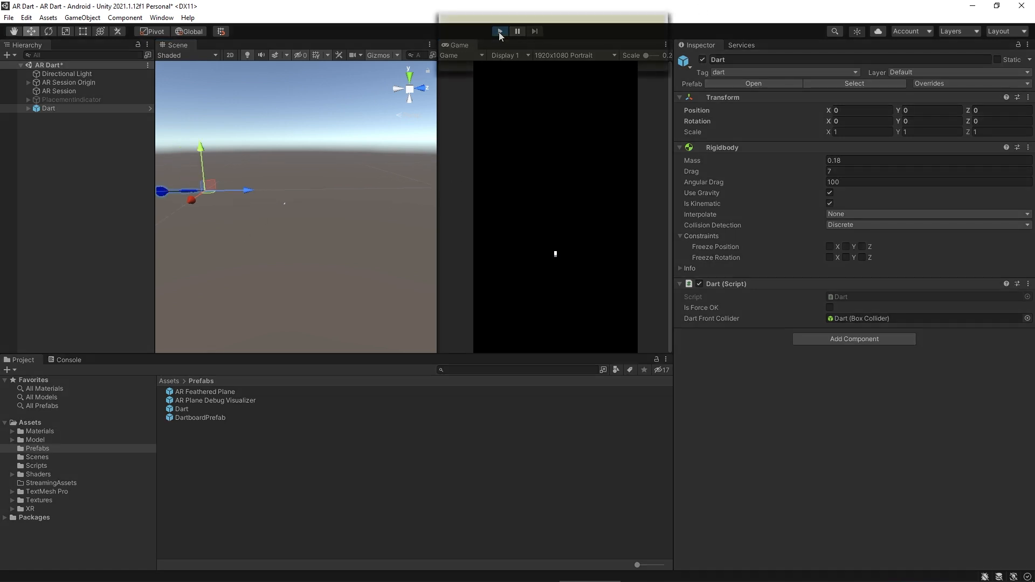
pyautogui.click(499, 31)
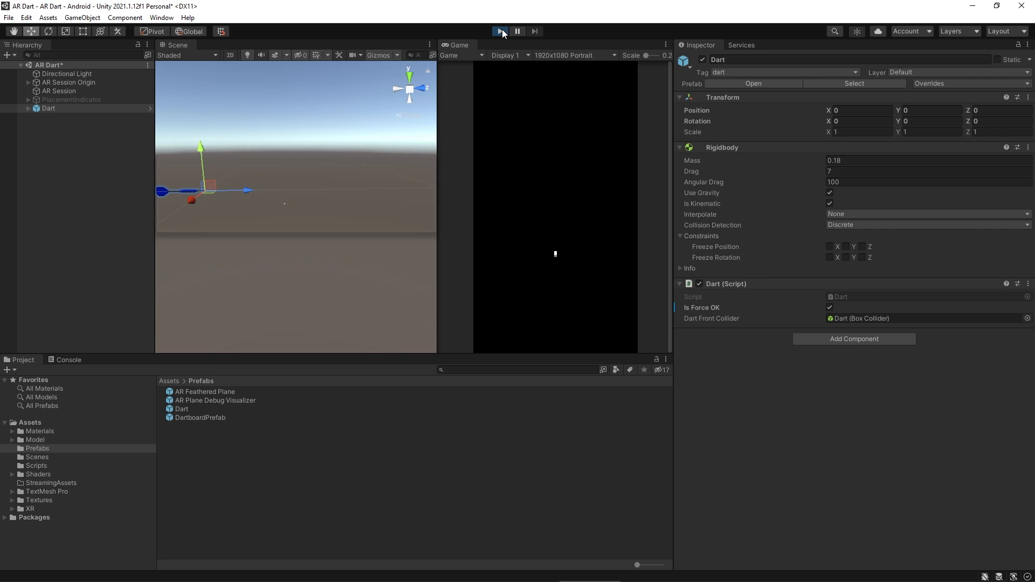
pyautogui.click(500, 31)
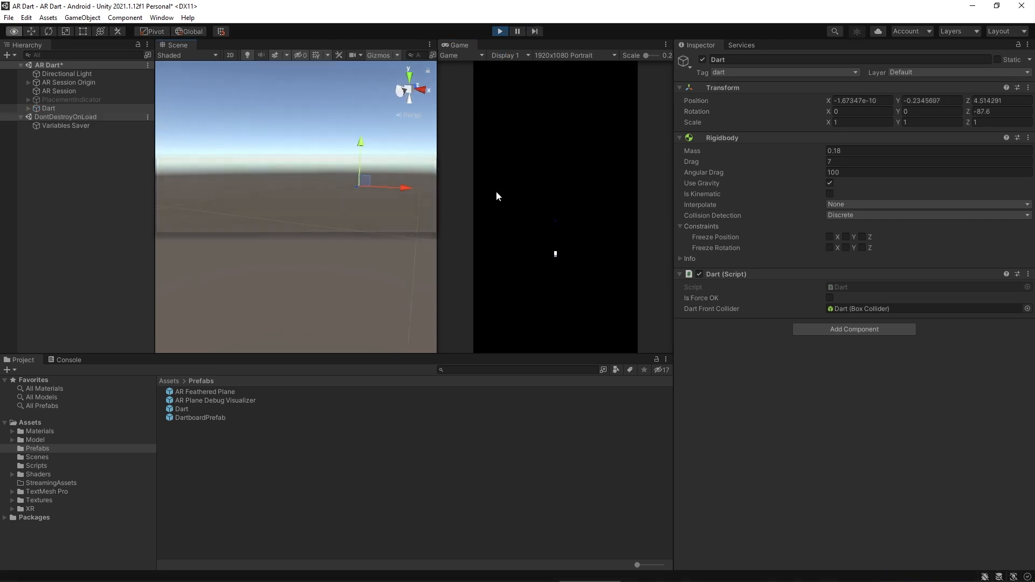
pyautogui.rightClick(47, 107)
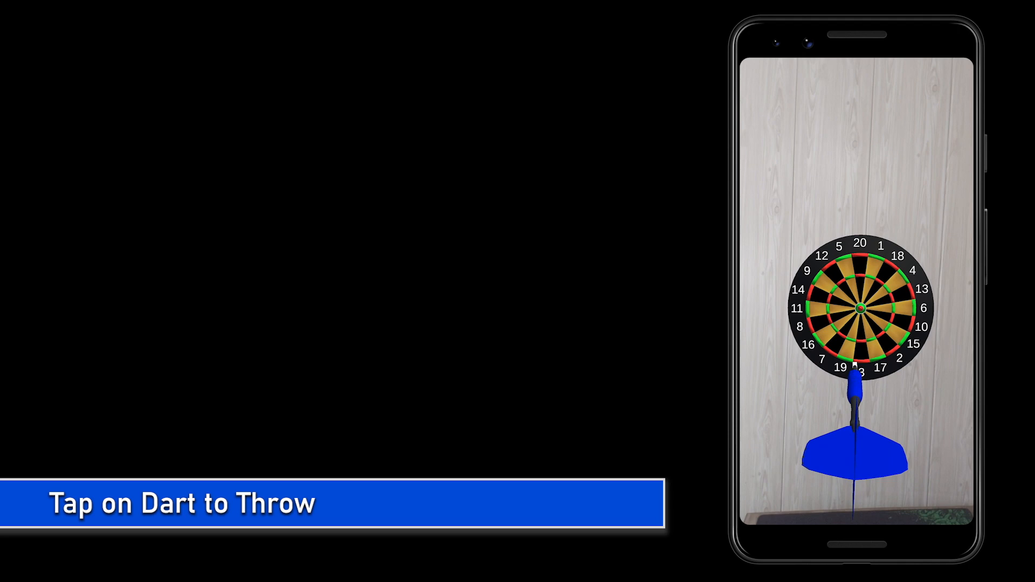
# Tap the dart on the phone to throw it at the wall dartboard.
pyautogui.click(854, 430)
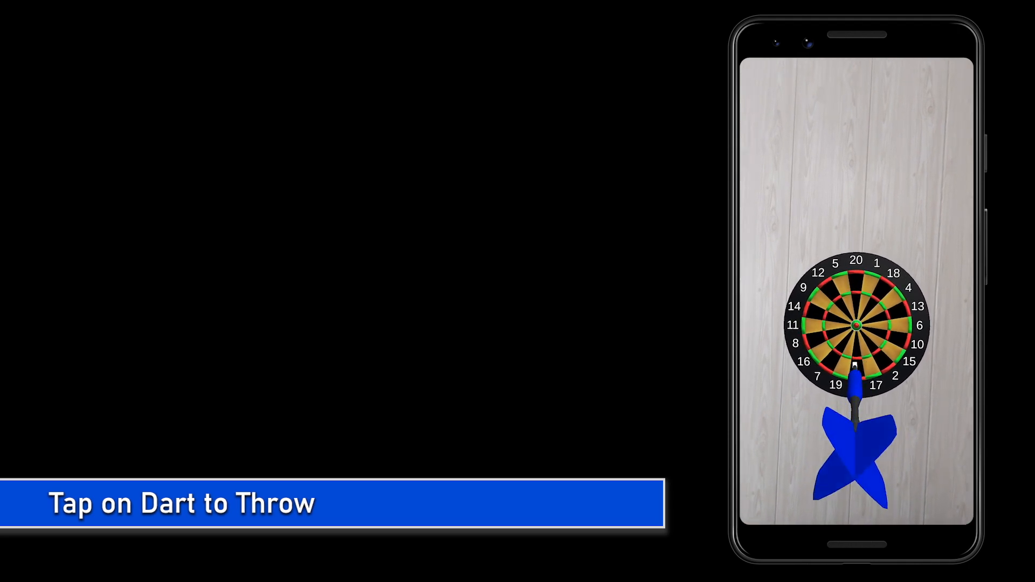